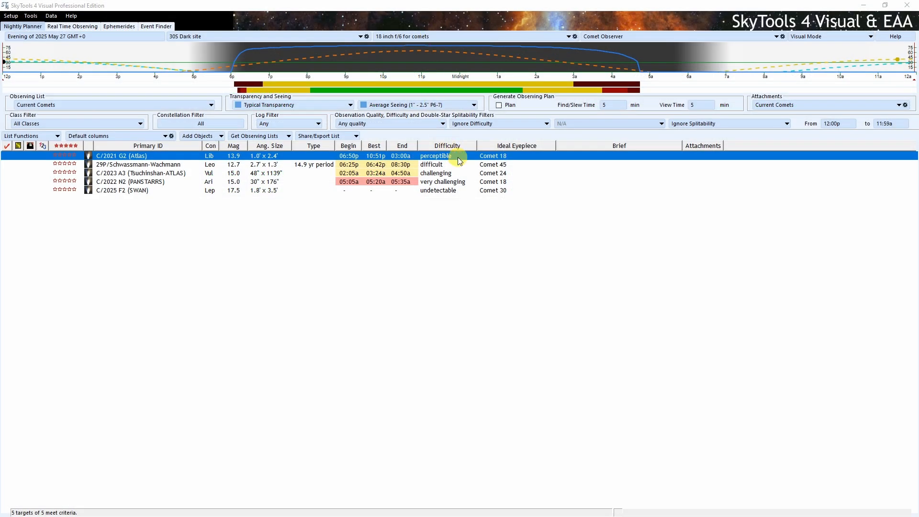
{"action": "mouse_move", "coordinate": [455, 160]}
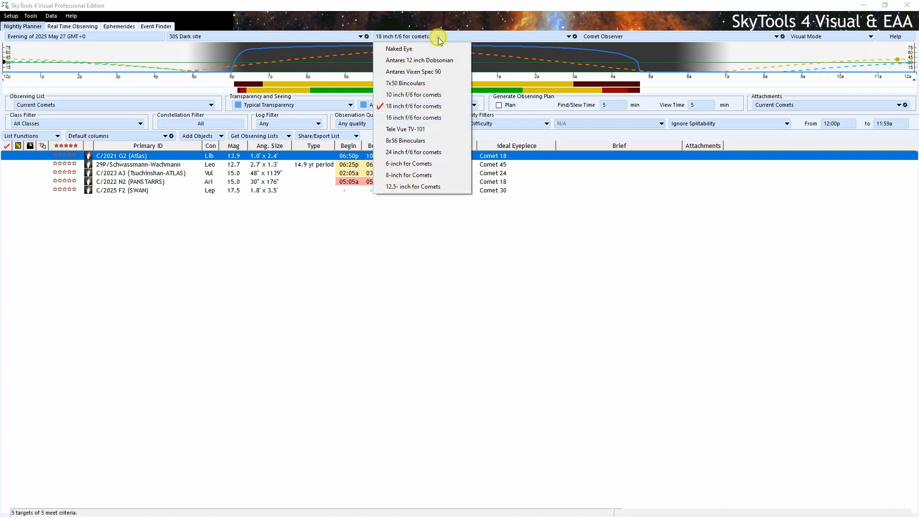
{"action": "mouse_move", "coordinate": [424, 152]}
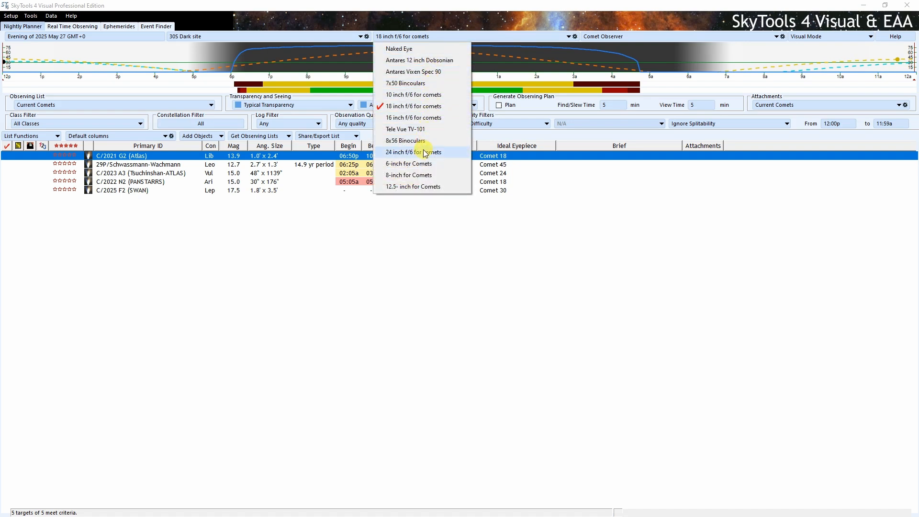
{"action": "mouse_move", "coordinate": [428, 94]}
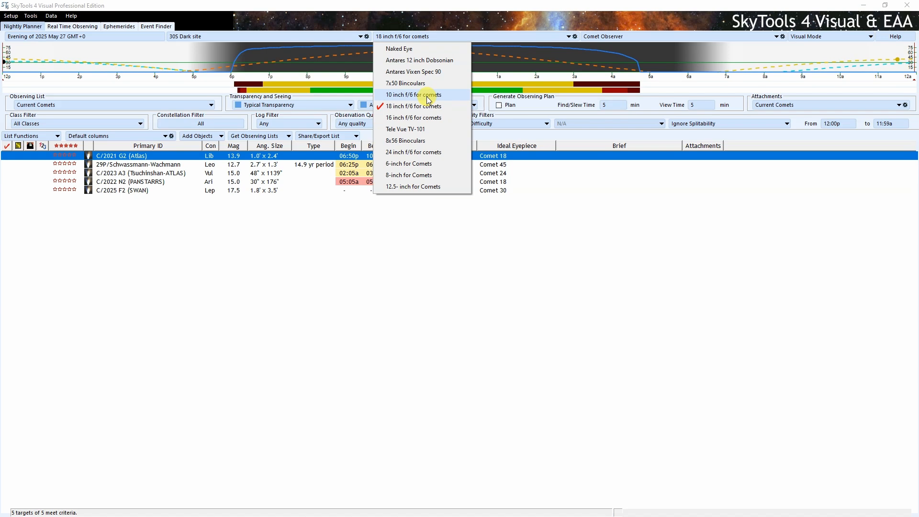
Step: Recalculate comets for the 10-inch telescope, return to the 18-inch, then choose Prime transparency
{"action": "left_click", "coordinate": [414, 95]}
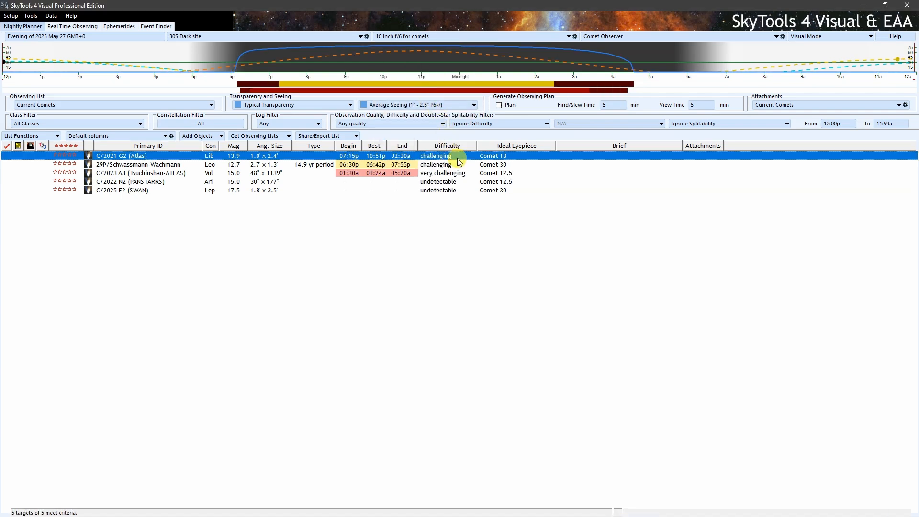
{"action": "mouse_move", "coordinate": [462, 169]}
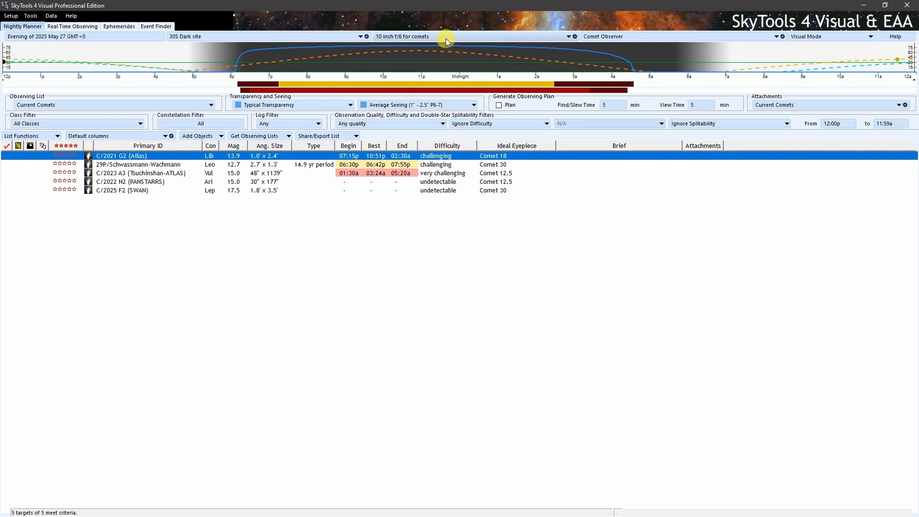
{"action": "left_click", "coordinate": [567, 37]}
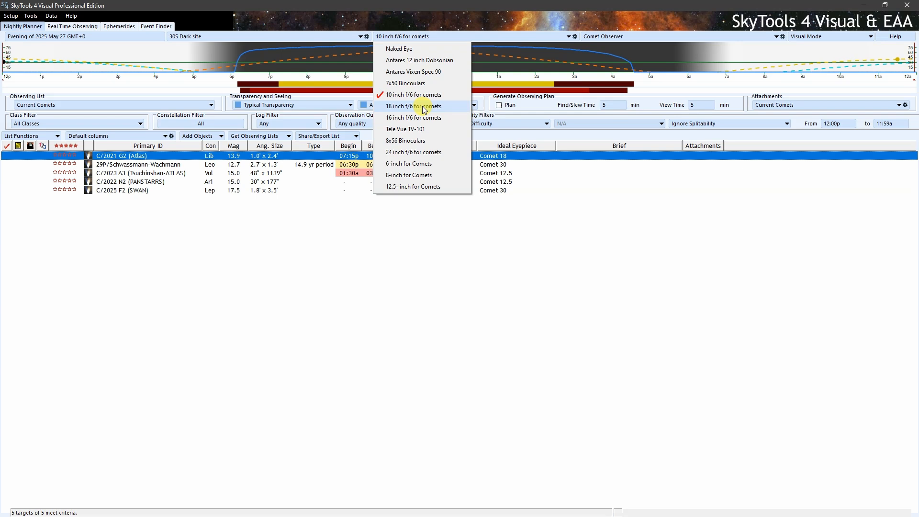
{"action": "left_click", "coordinate": [413, 94]}
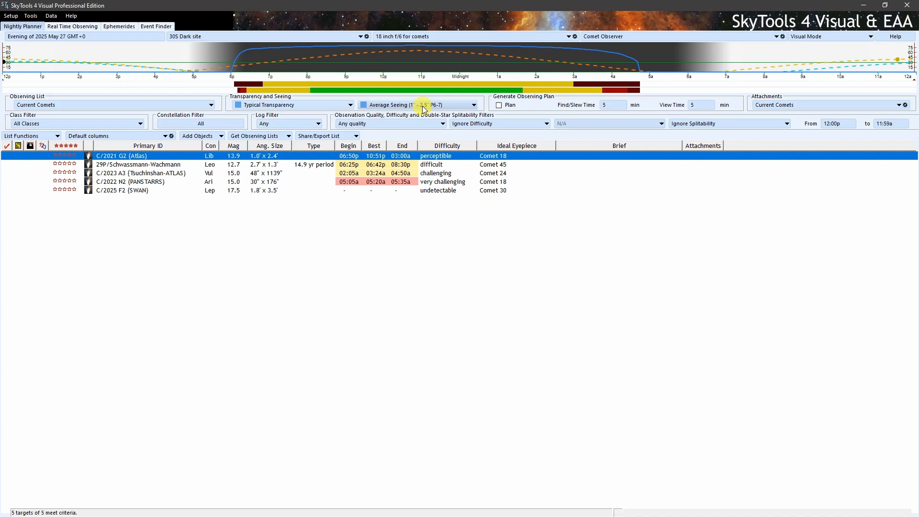
{"action": "left_click", "coordinate": [346, 104]}
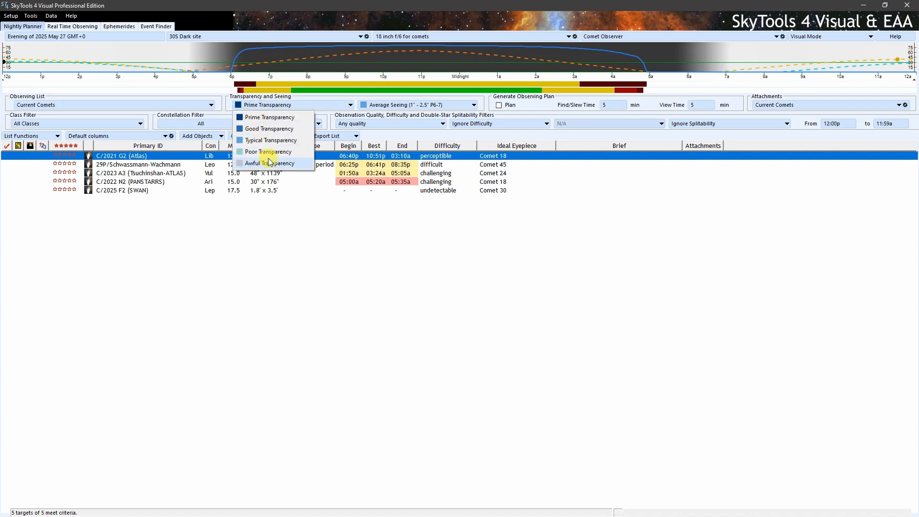
{"action": "left_click", "coordinate": [269, 163]}
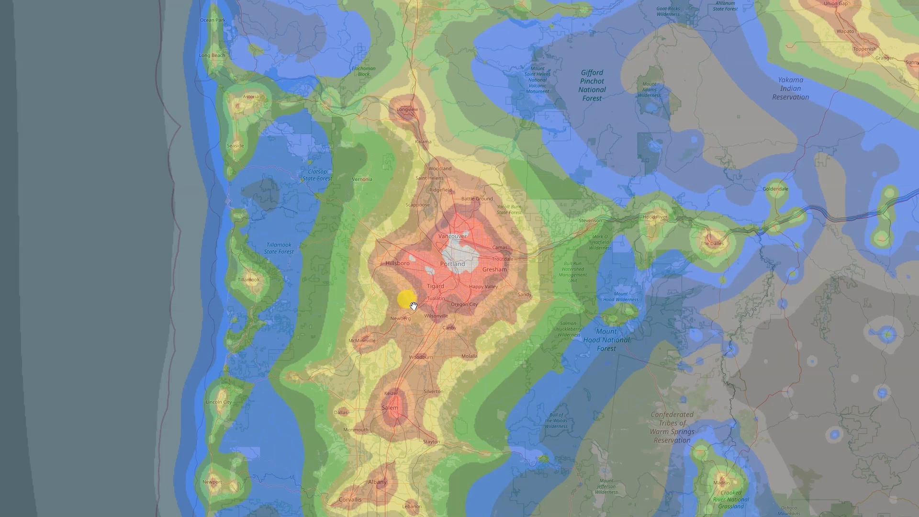
Step: Pan the light pollution map toward Portland and zoom in on its light dome
{"action": "left_click_drag", "start_coordinate": [406, 298], "coordinate": [508, 260]}
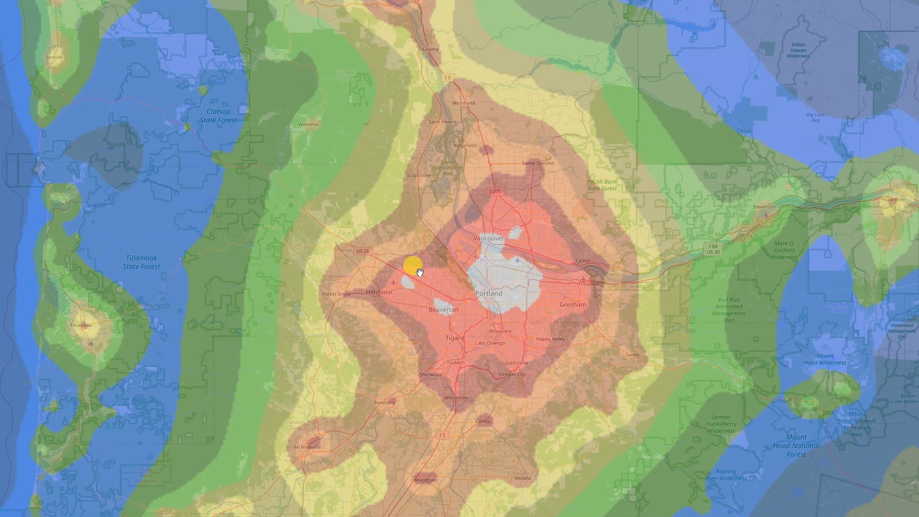
{"action": "scroll", "scroll_direction": "down", "scroll_amount": 3}
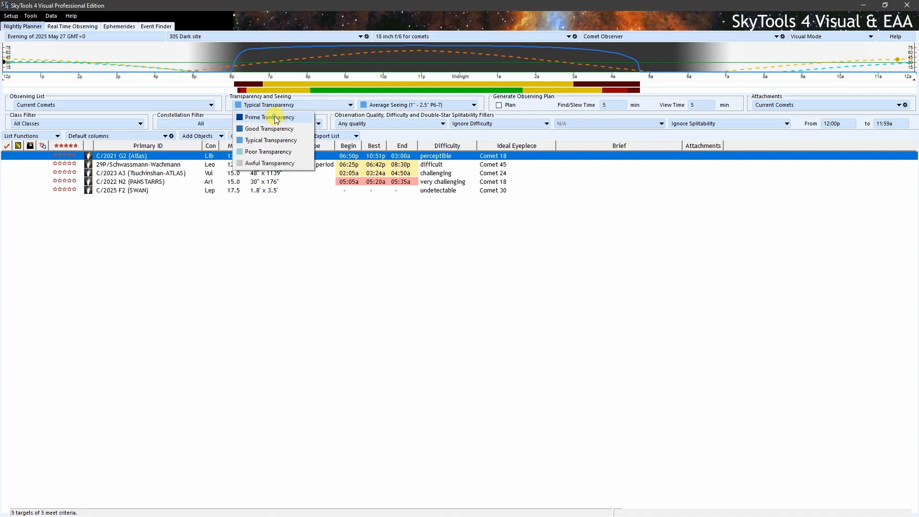
Step: Choose Prime transparency, then switch to Awful transparency, leaving three comets undetectable
{"action": "left_click", "coordinate": [266, 117]}
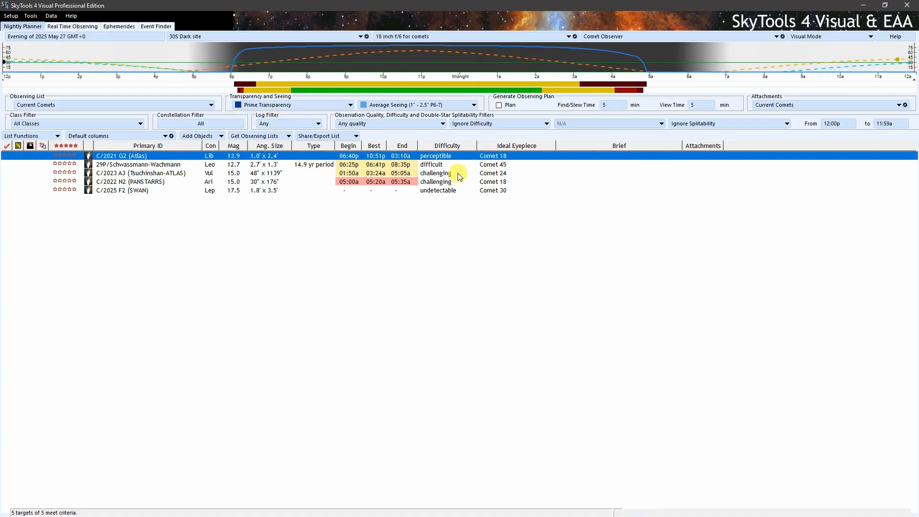
{"action": "mouse_move", "coordinate": [224, 123]}
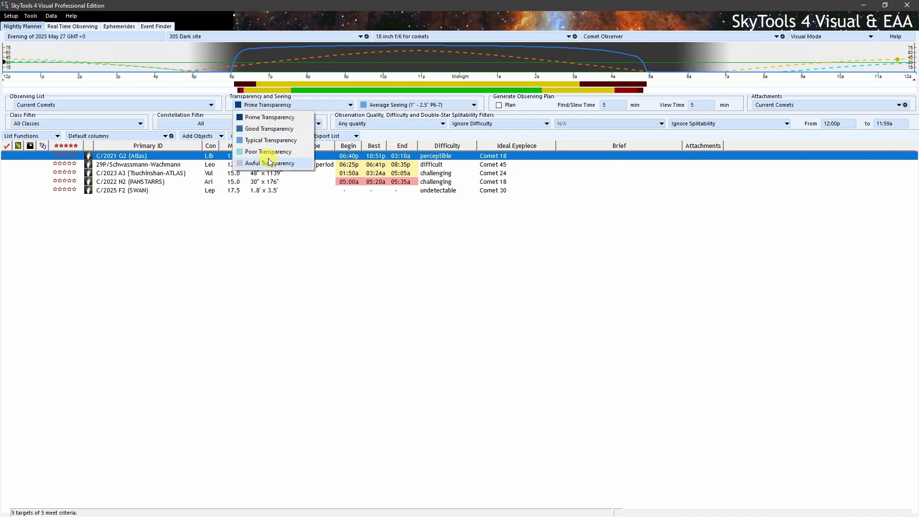
{"action": "left_click", "coordinate": [271, 163]}
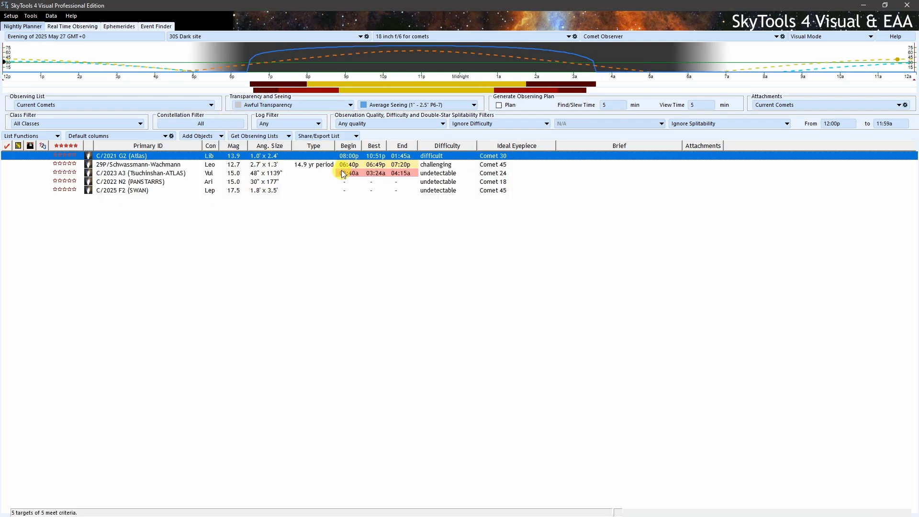